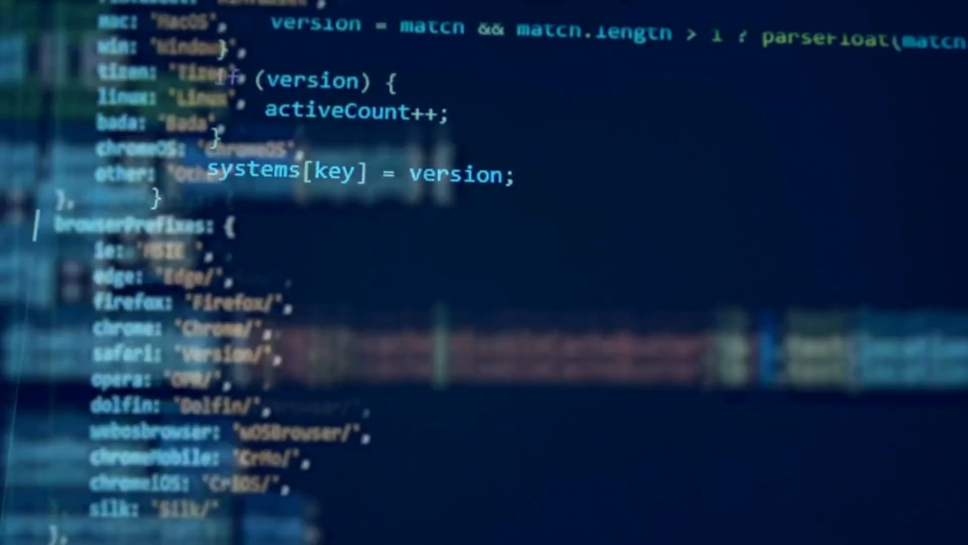
scroll("down", 3)
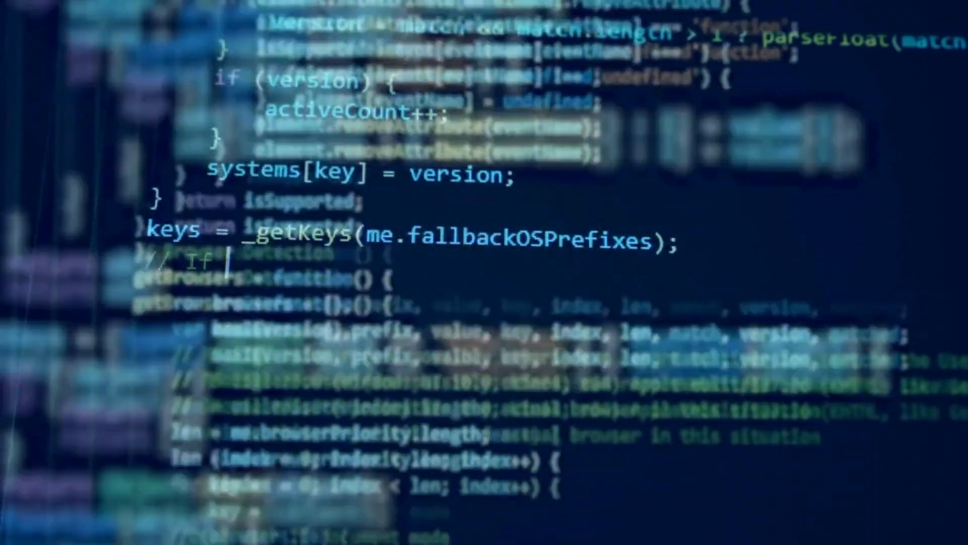